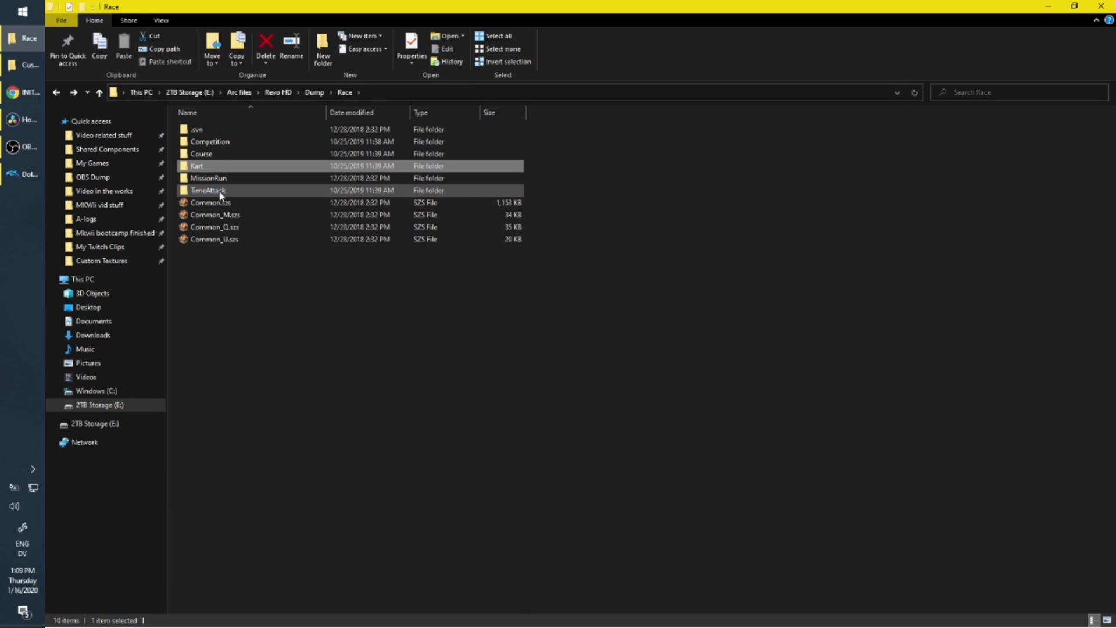
Open the Course folder listing the 101 track archive files
double_click(201, 165)
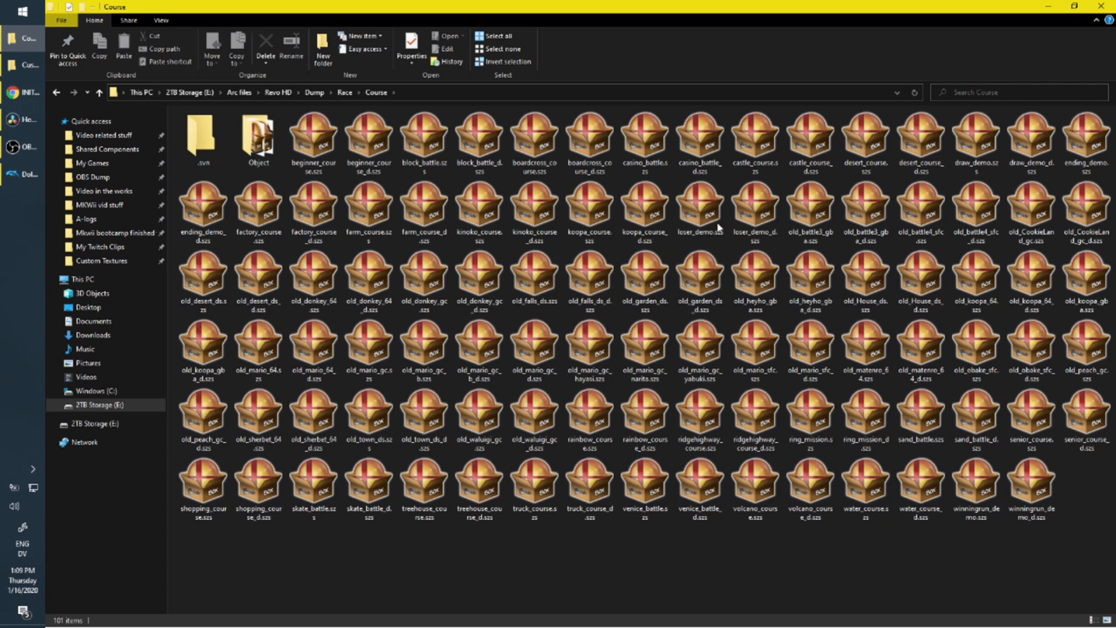
mouse_move(679, 288)
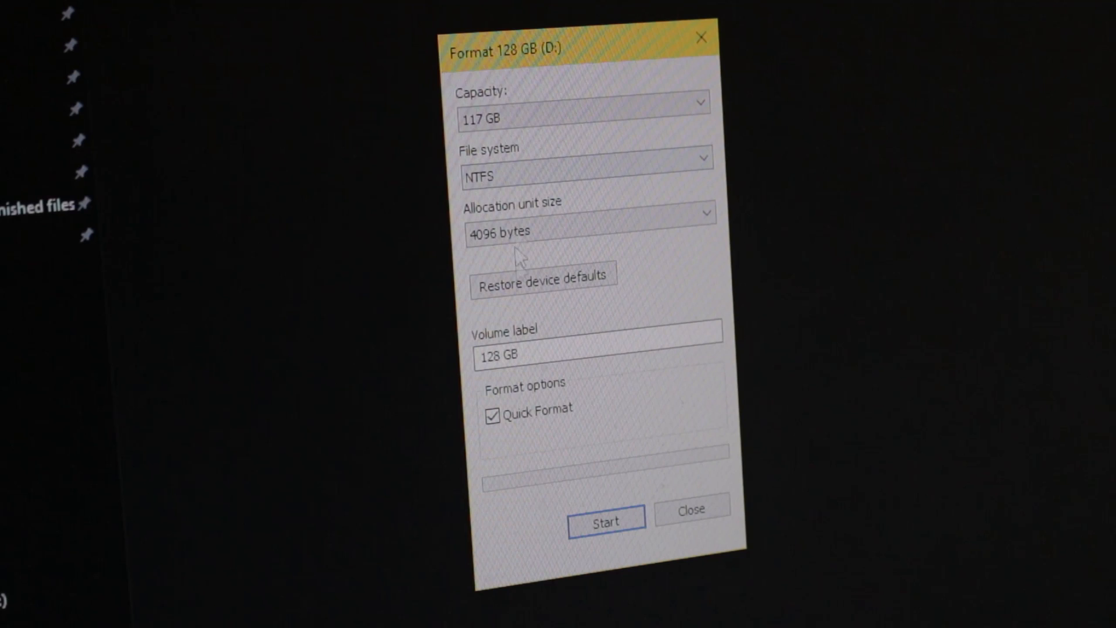
Label the 128 GB drive Sub2ArcIntel, start the NTFS quick format and confirm the erase warning
type("Sub2ArcIntel")
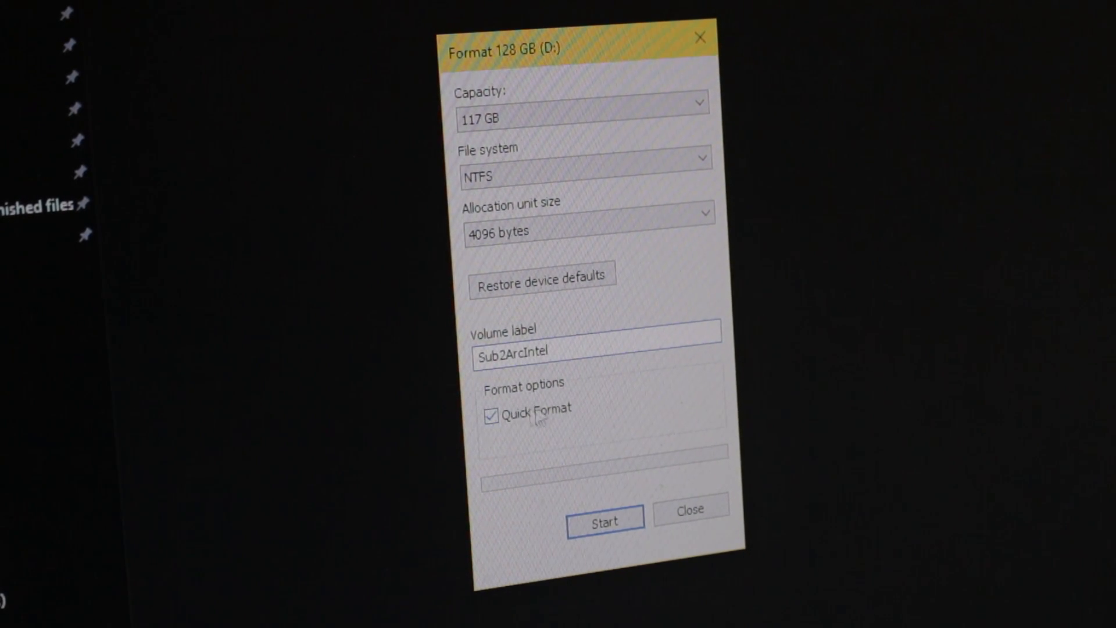
left_click(606, 518)
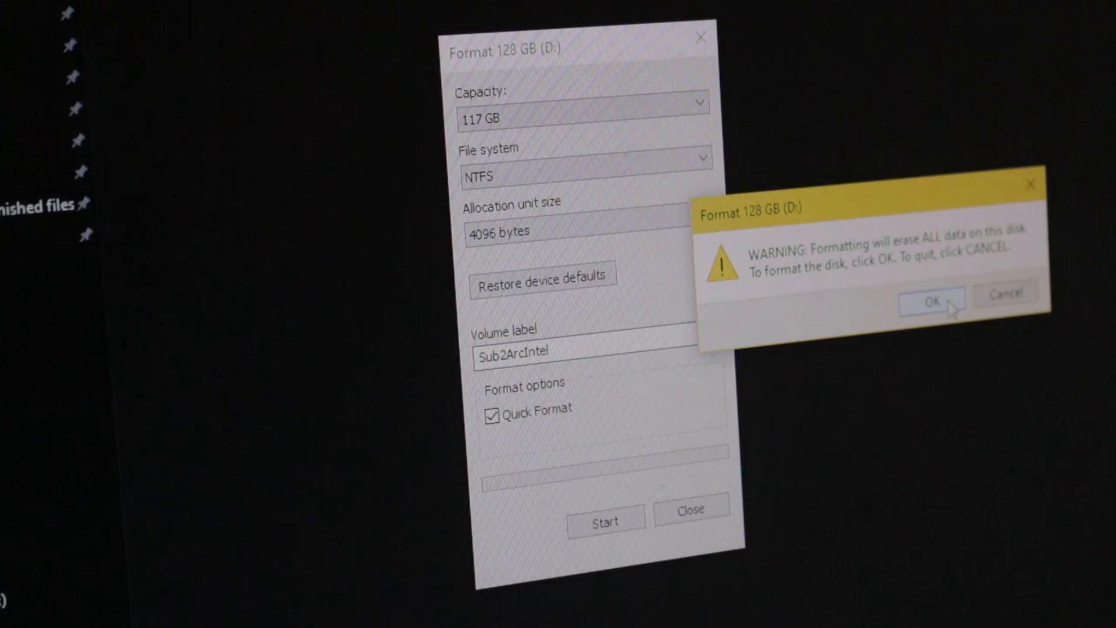
left_click(930, 300)
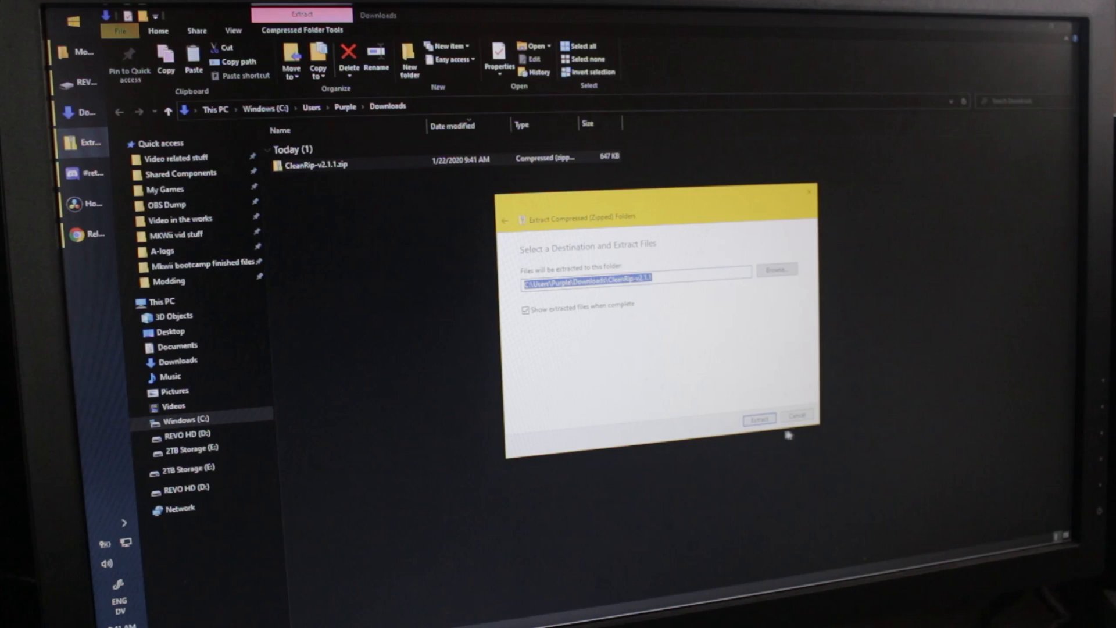
Extract the CleanRip zip and paste its app into the apps folder on D:
left_click(760, 416)
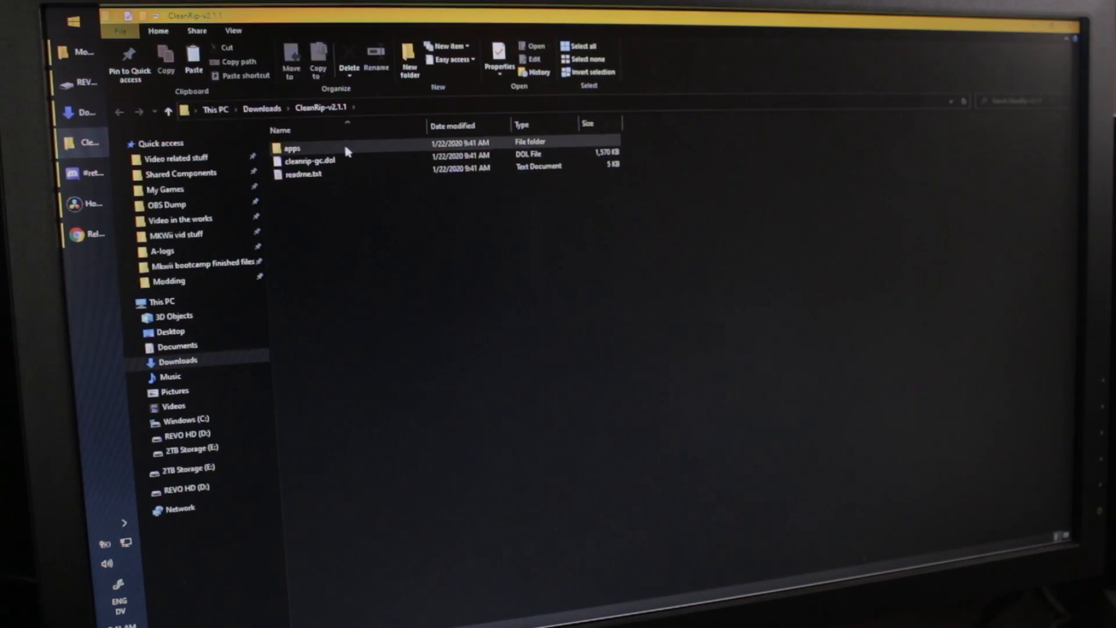
double_click(291, 149)
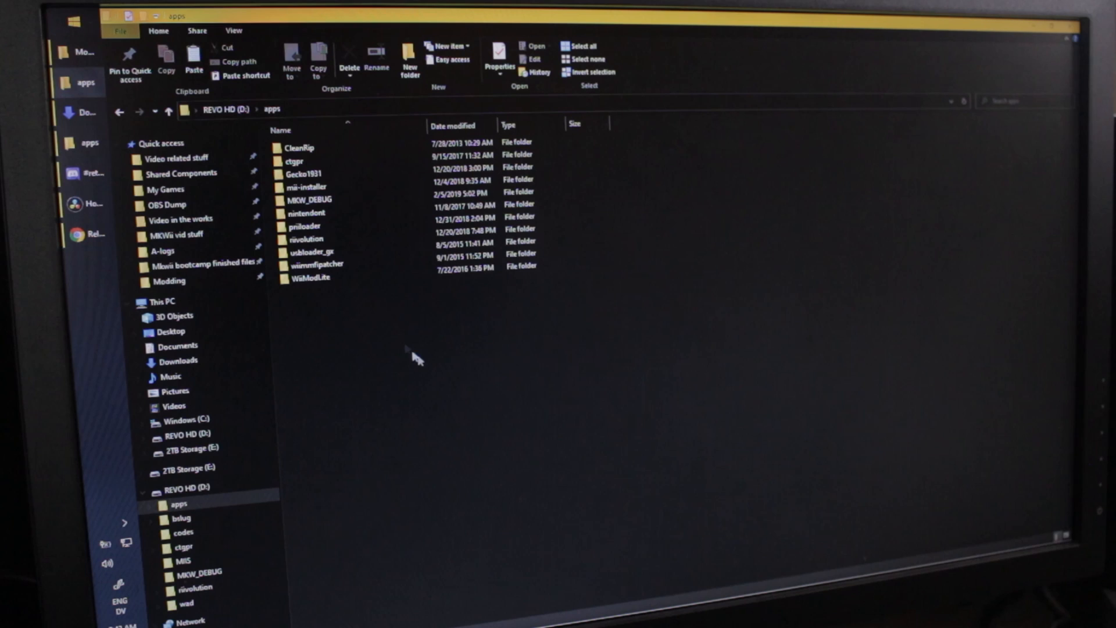
right_click(414, 358)
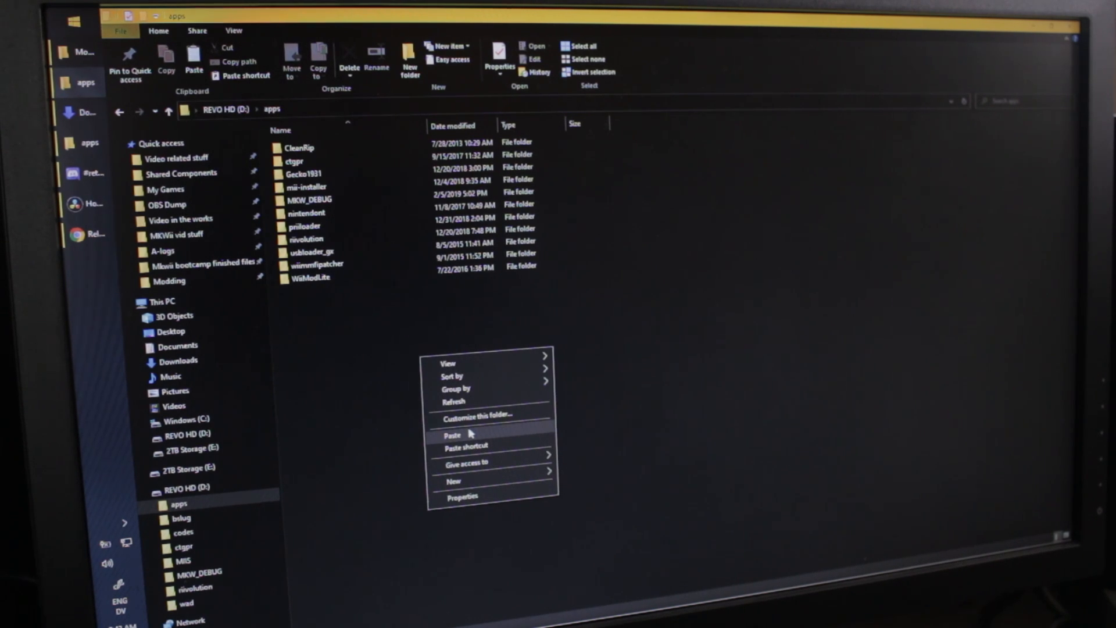
left_click(452, 431)
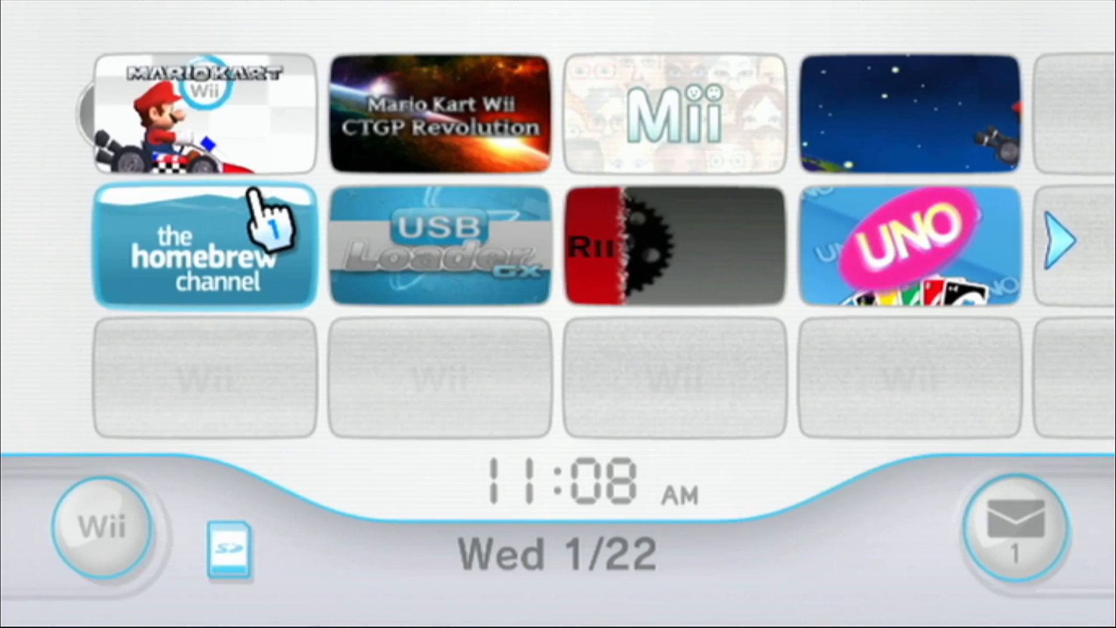
Launch CleanRip from the Homebrew Channel's installed apps
left_click(204, 244)
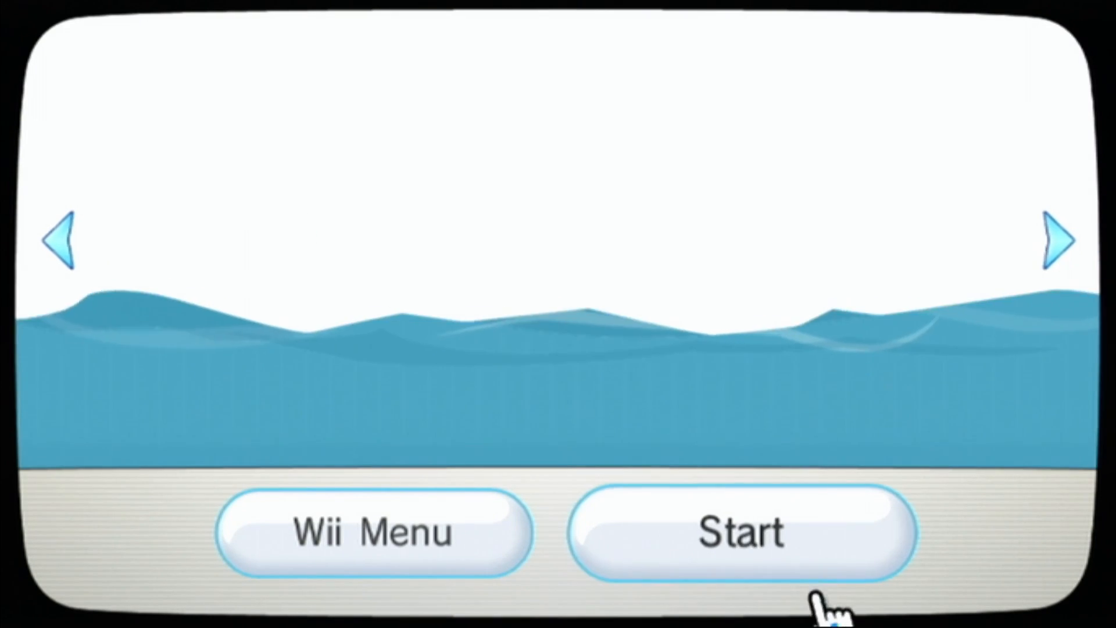
left_click(739, 533)
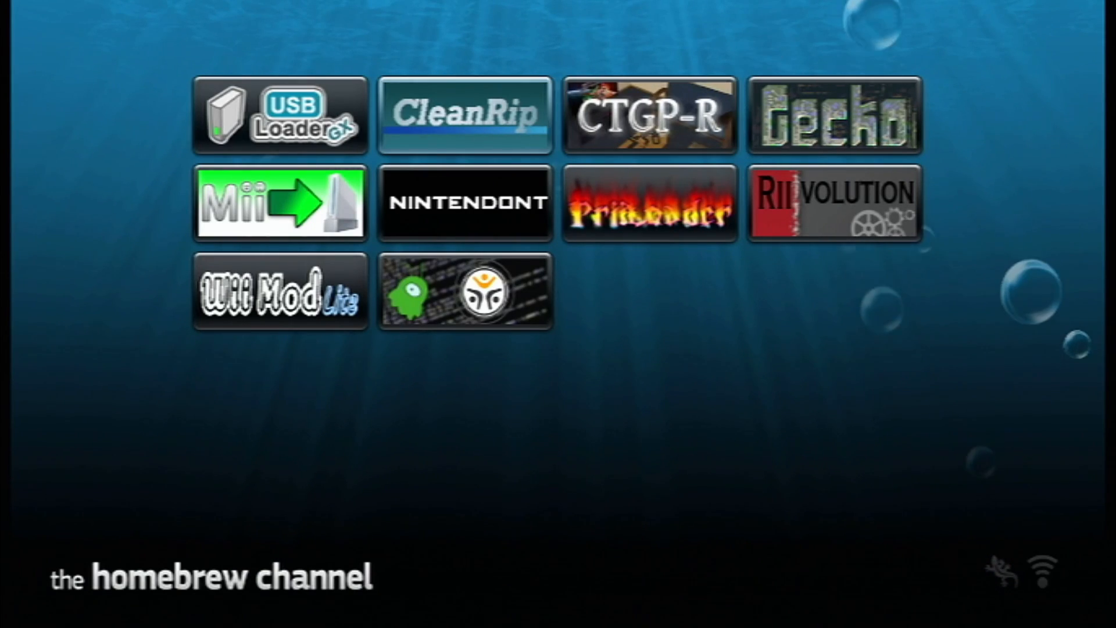
left_click(463, 114)
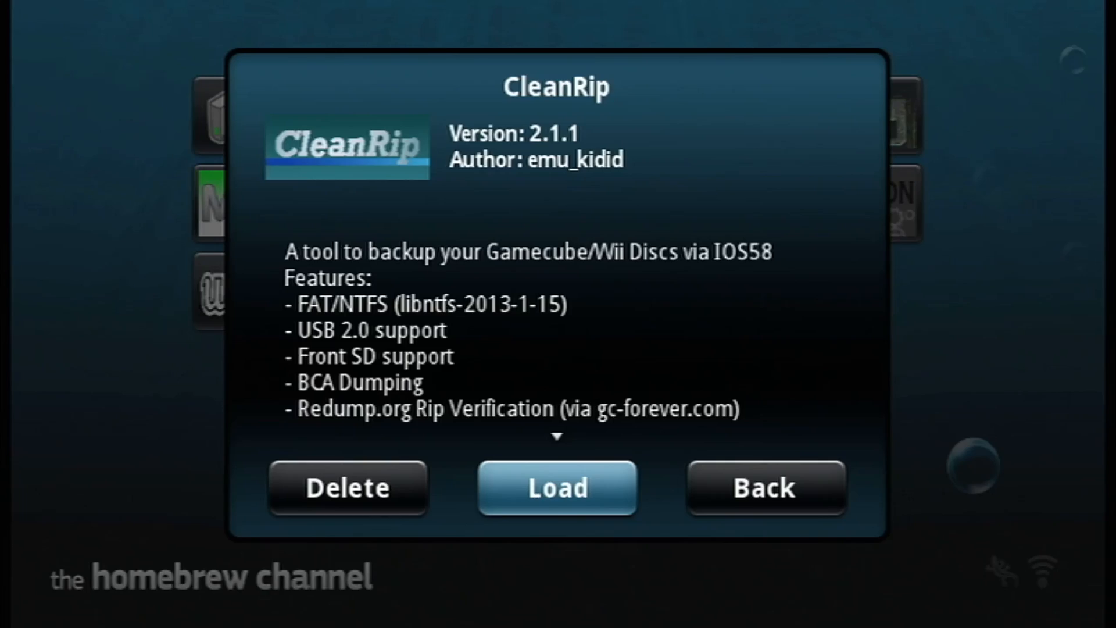
left_click(558, 488)
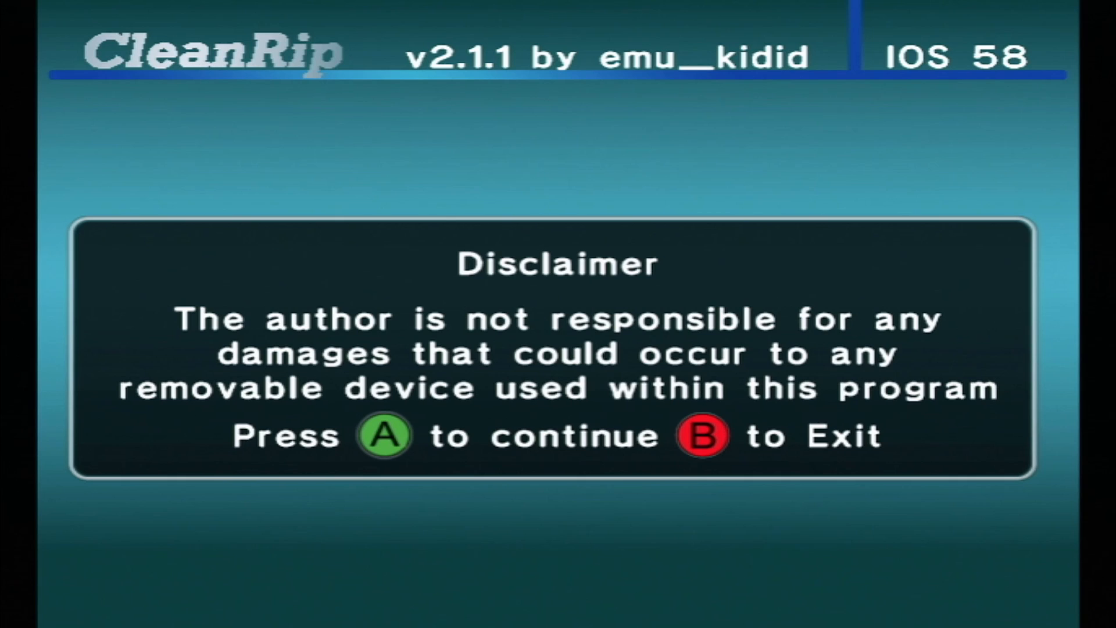
Accept CleanRip's disclaimer and decline the extra checksum calculations
key("a")
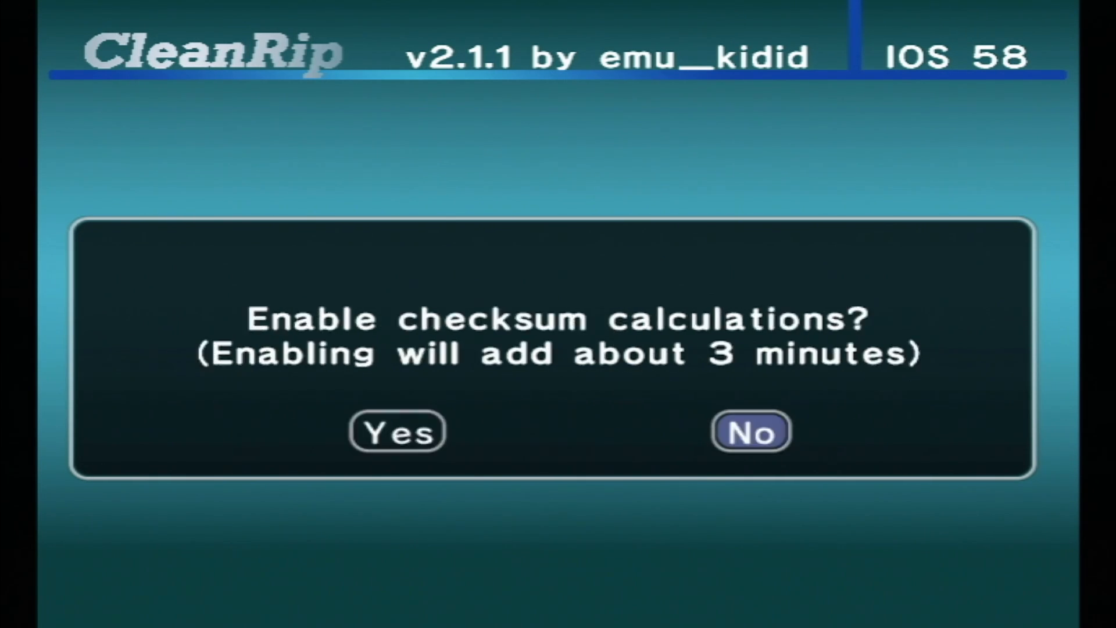
left_click(751, 431)
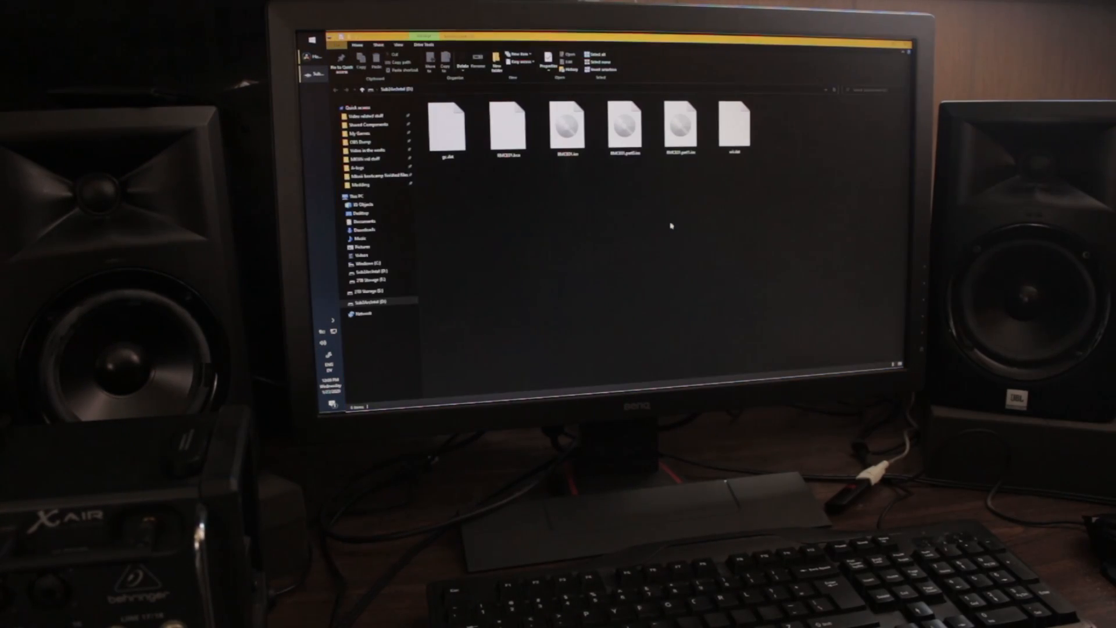
Show the ripped ISO parts on the Sub2ArcIntel (D:) drive
left_click(569, 126)
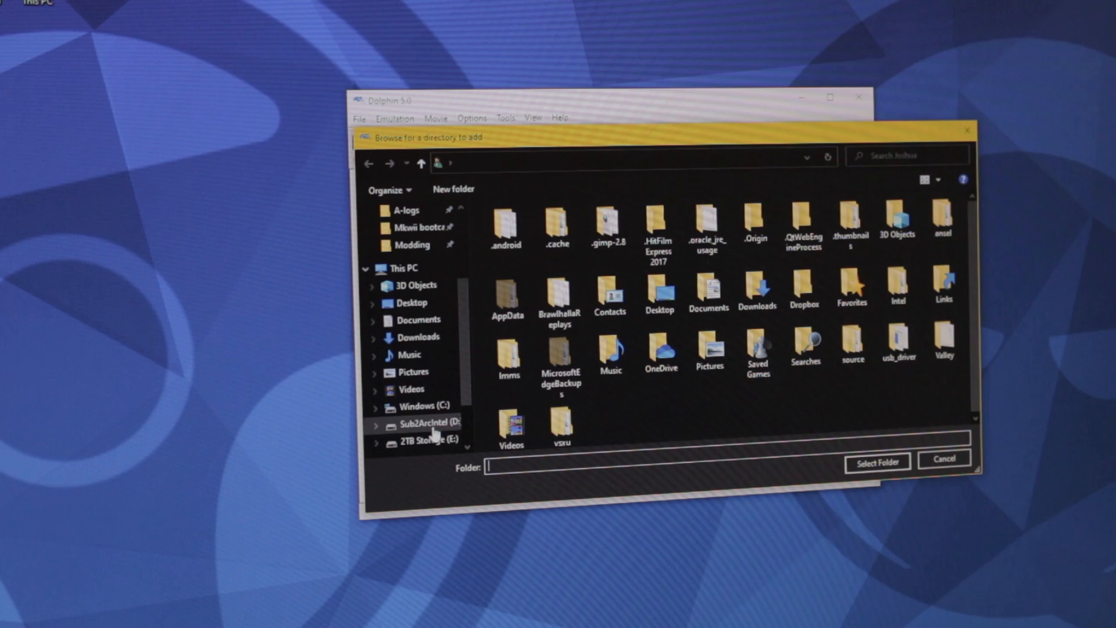
Add the D: drive as a Dolphin game directory and open Mario Kart Wii's properties
left_click(427, 422)
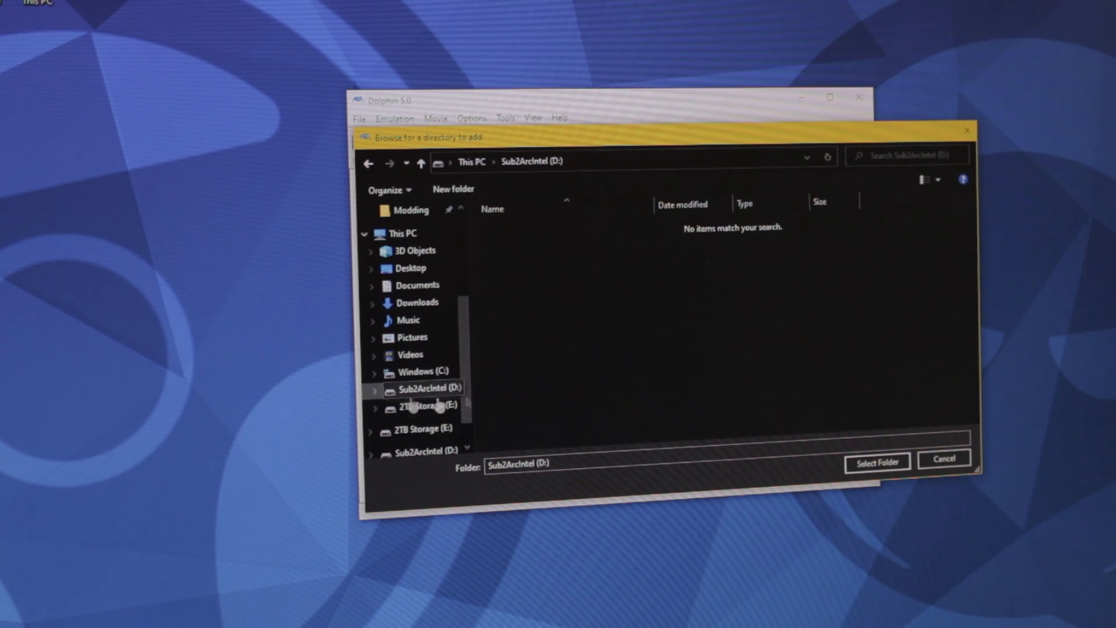
left_click(877, 460)
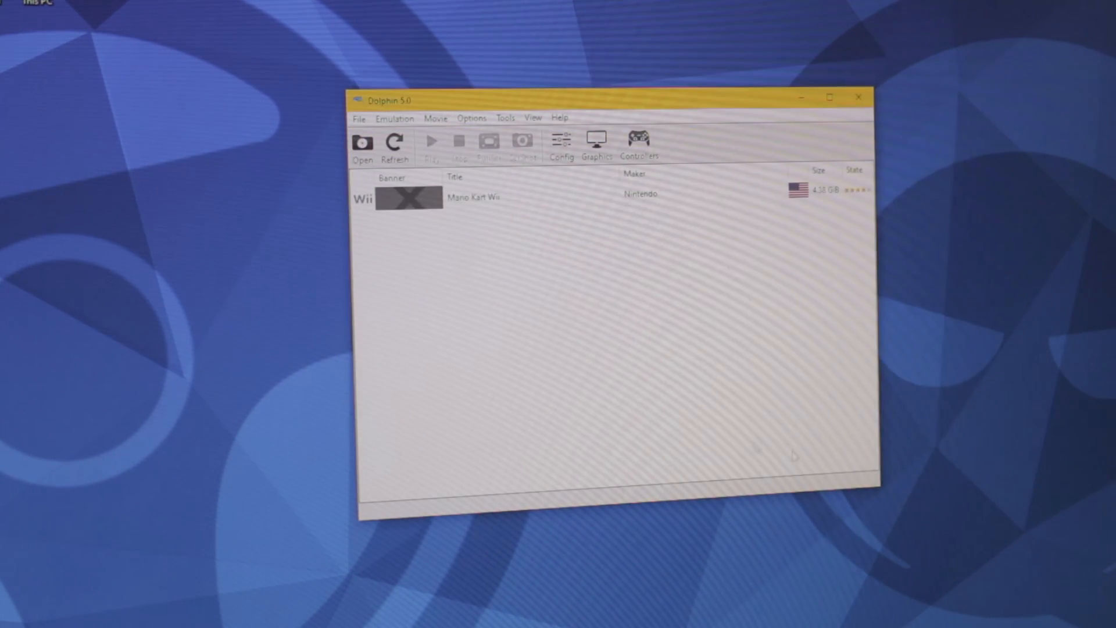
left_click(477, 196)
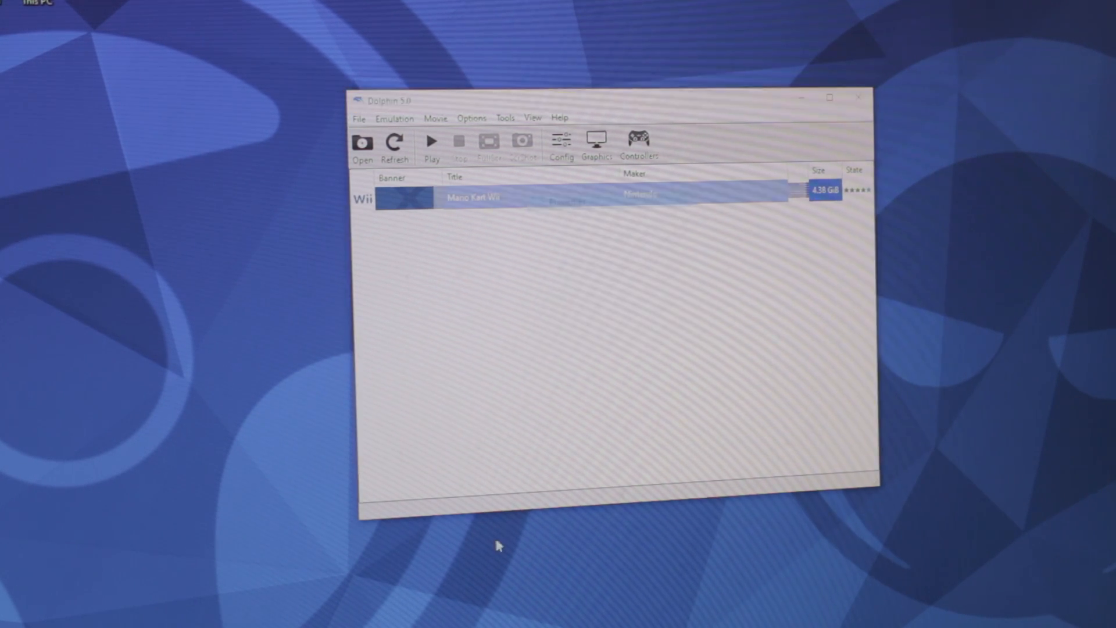
double_click(474, 197)
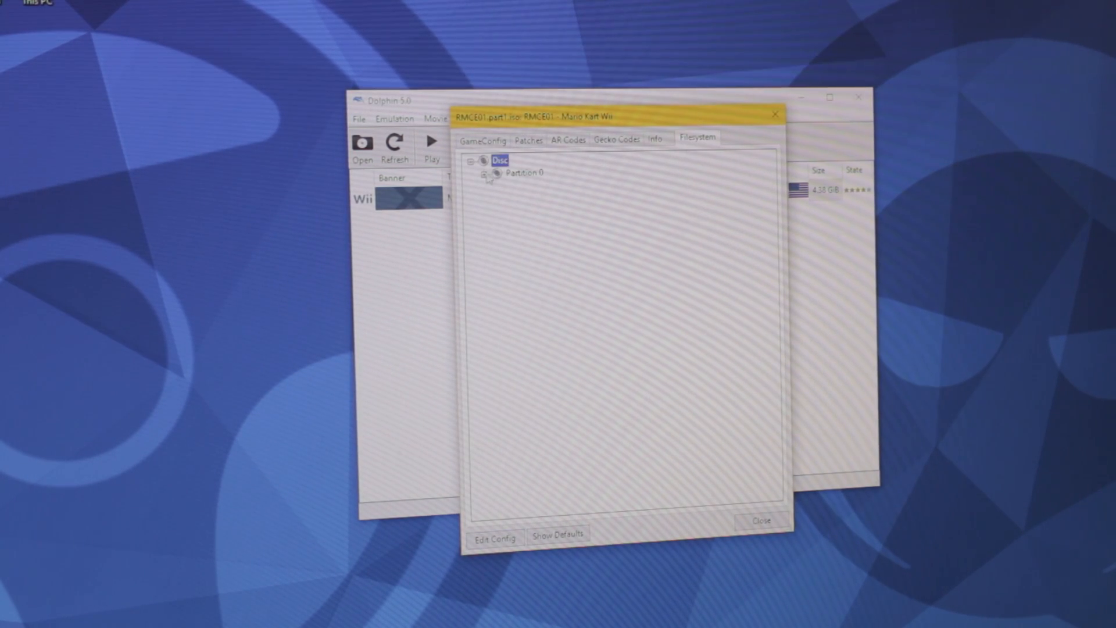
Extract all files from the disc into the new folder in 3D Objects
right_click(521, 172)
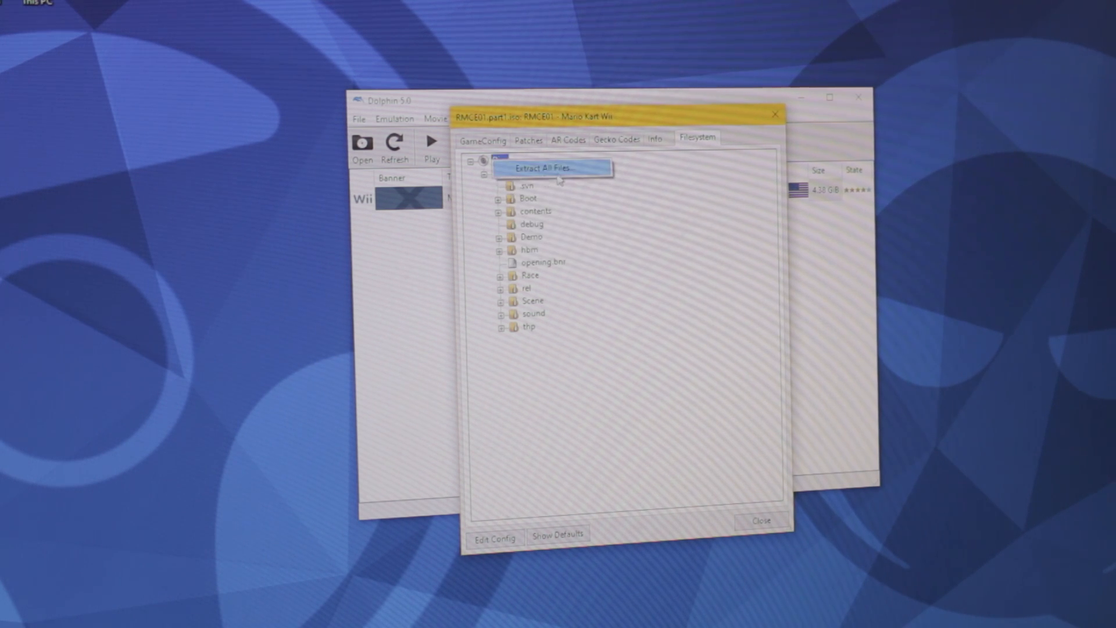
left_click(549, 168)
type("MKWII gamefi")
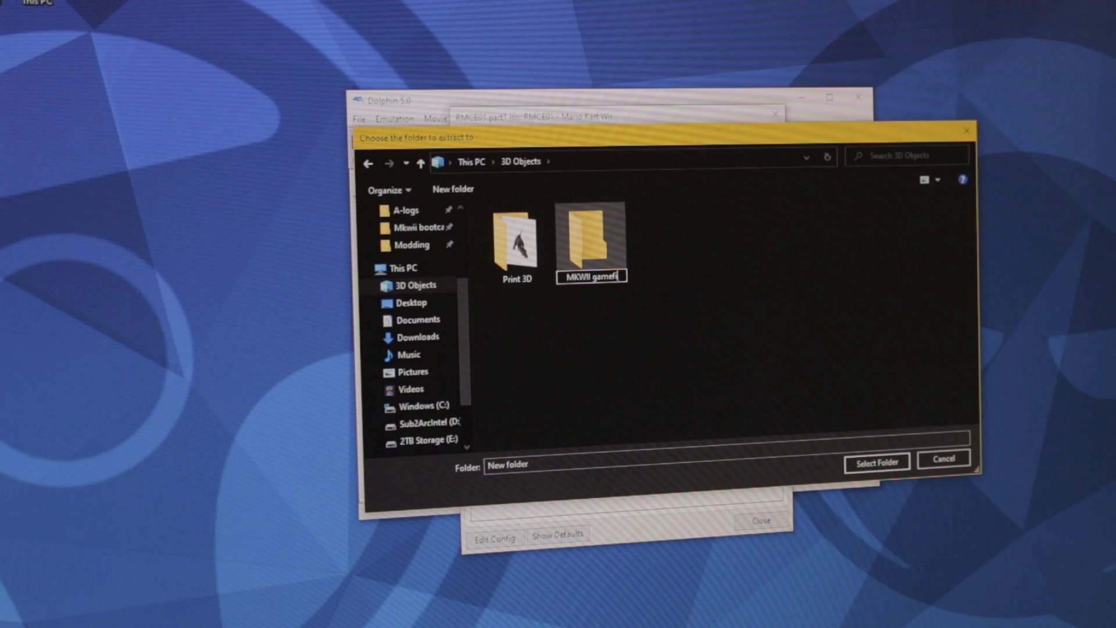
left_click(876, 460)
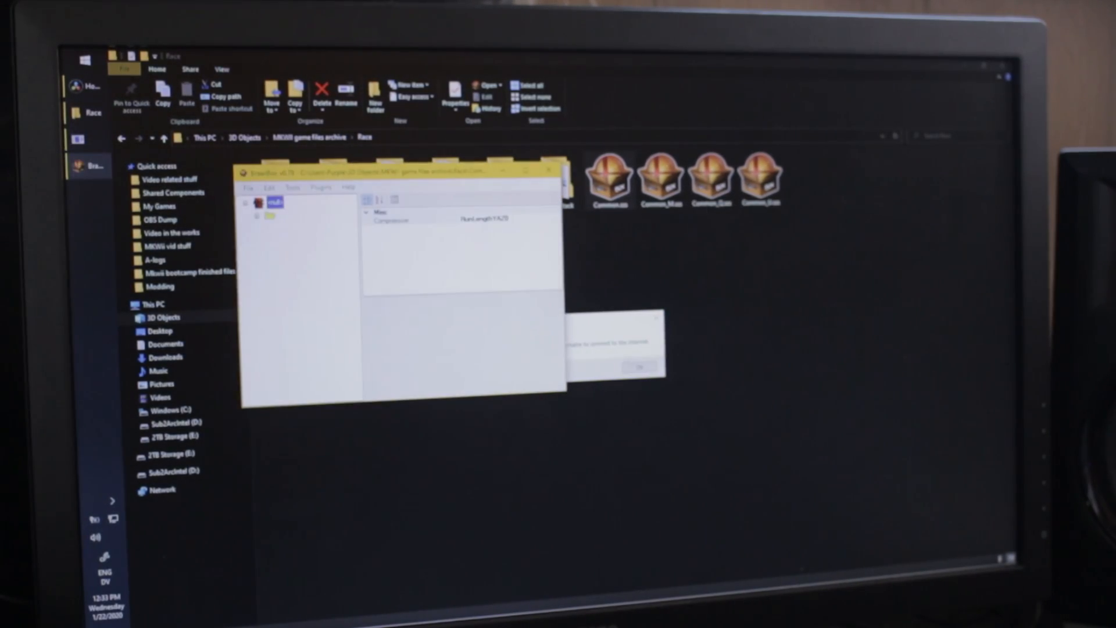
Close BrawlBox with its message and open the Kart folder inside Race
left_click(639, 365)
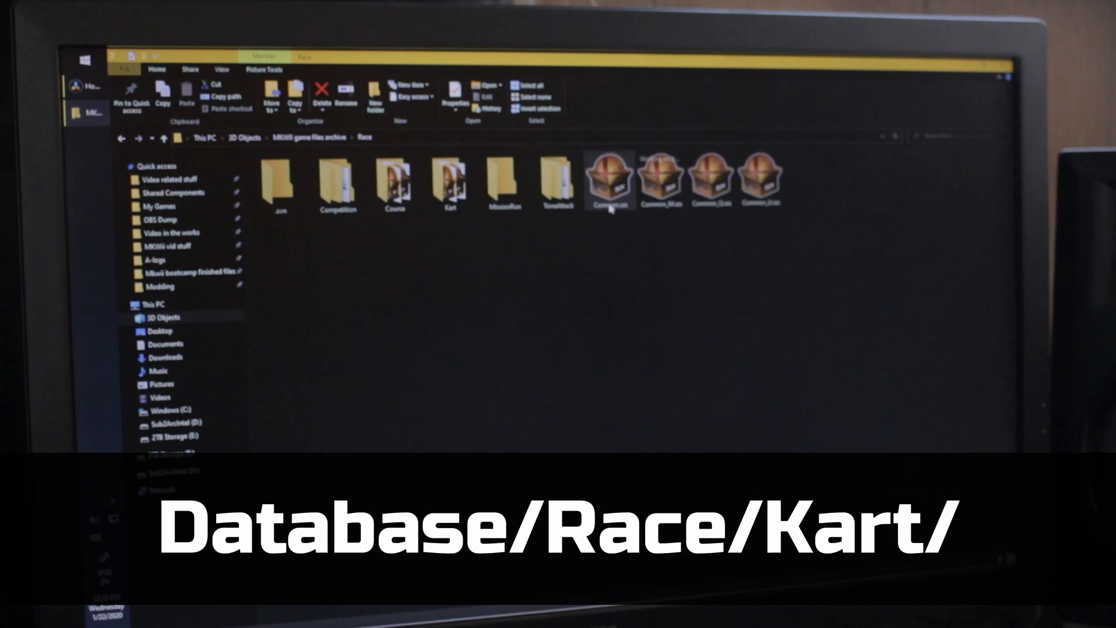
double_click(448, 180)
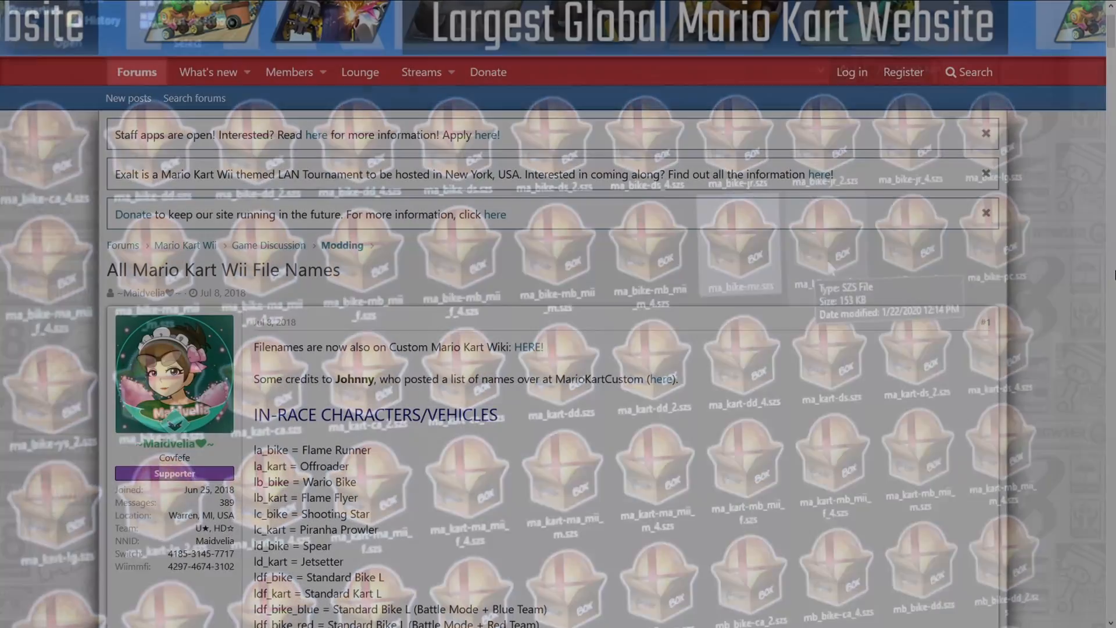
Scroll through the thread's vehicle and character suffix code lists
scroll("down", 3)
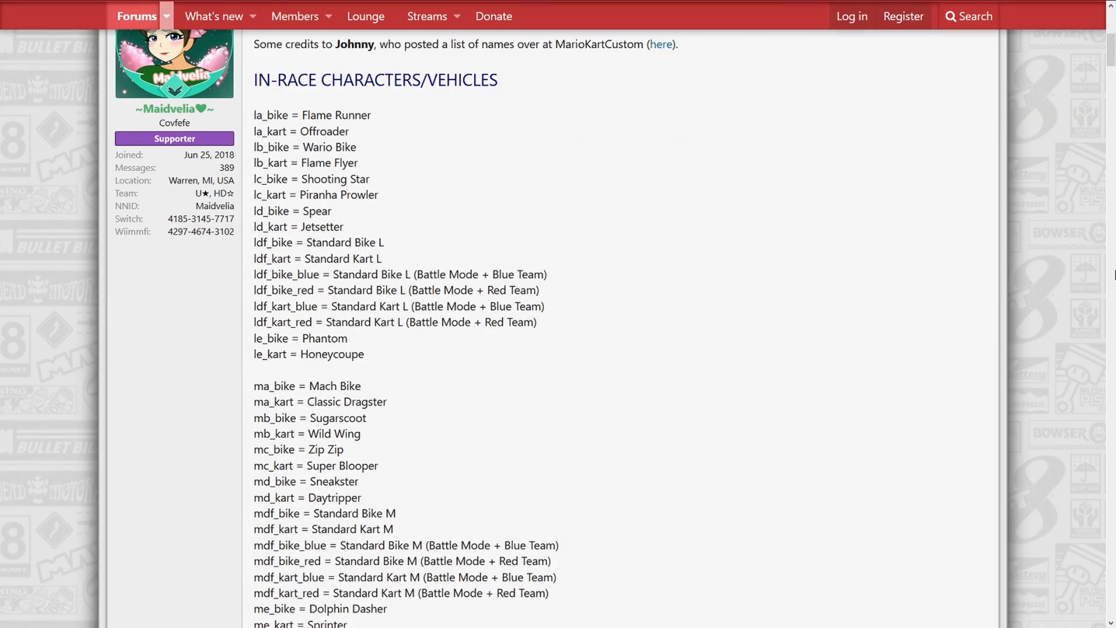
scroll("down", 3)
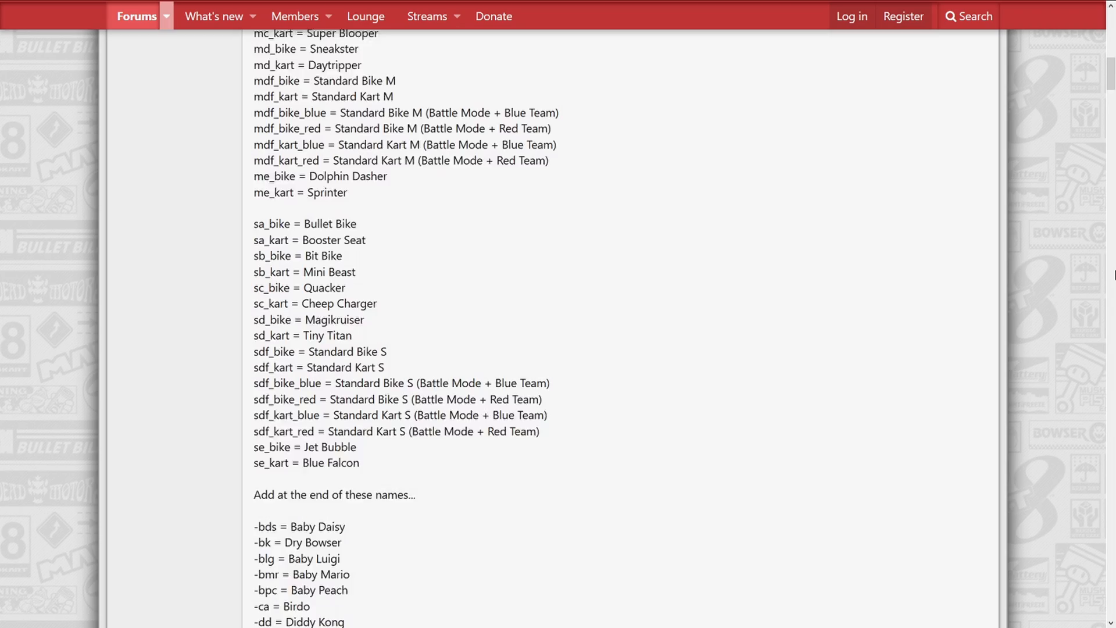
scroll("down", 3)
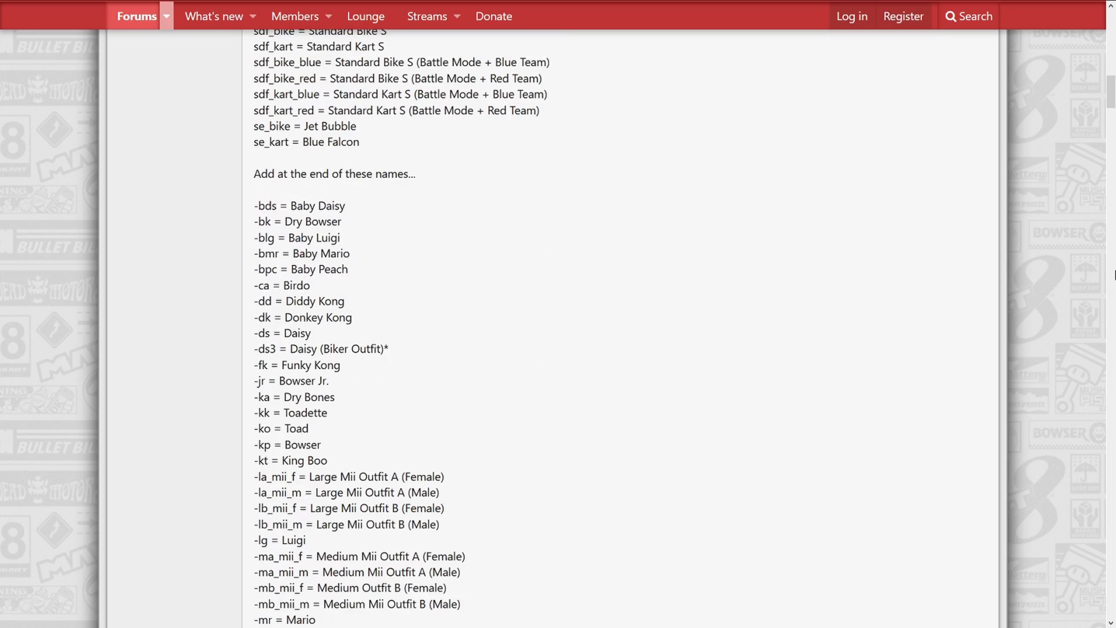
scroll("down", 3)
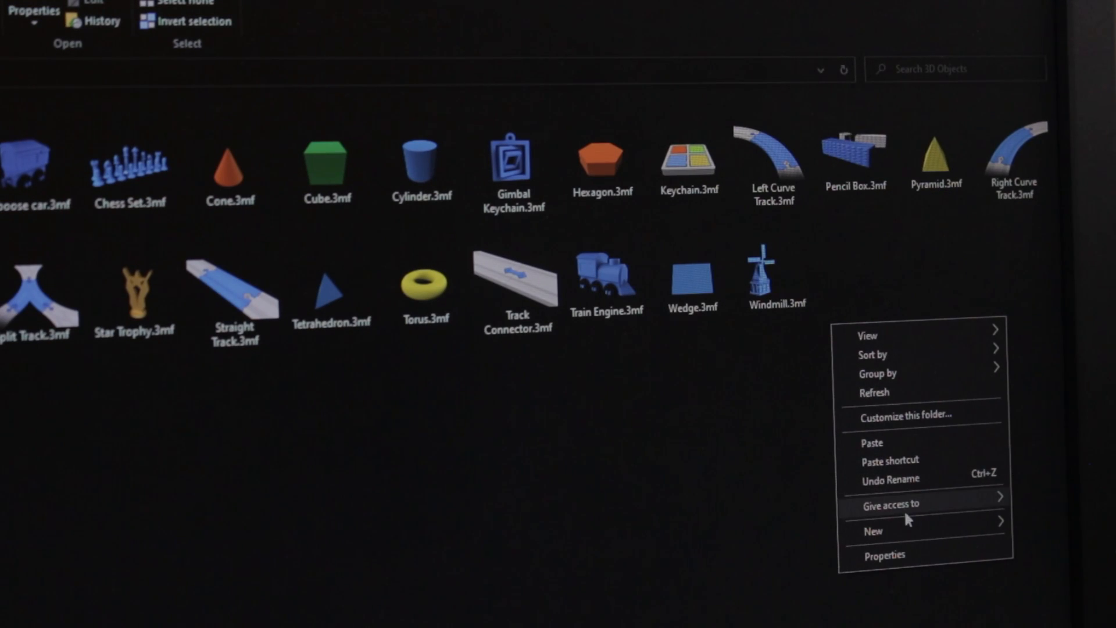
Create a new folder inside 3D Objects
left_click(872, 531)
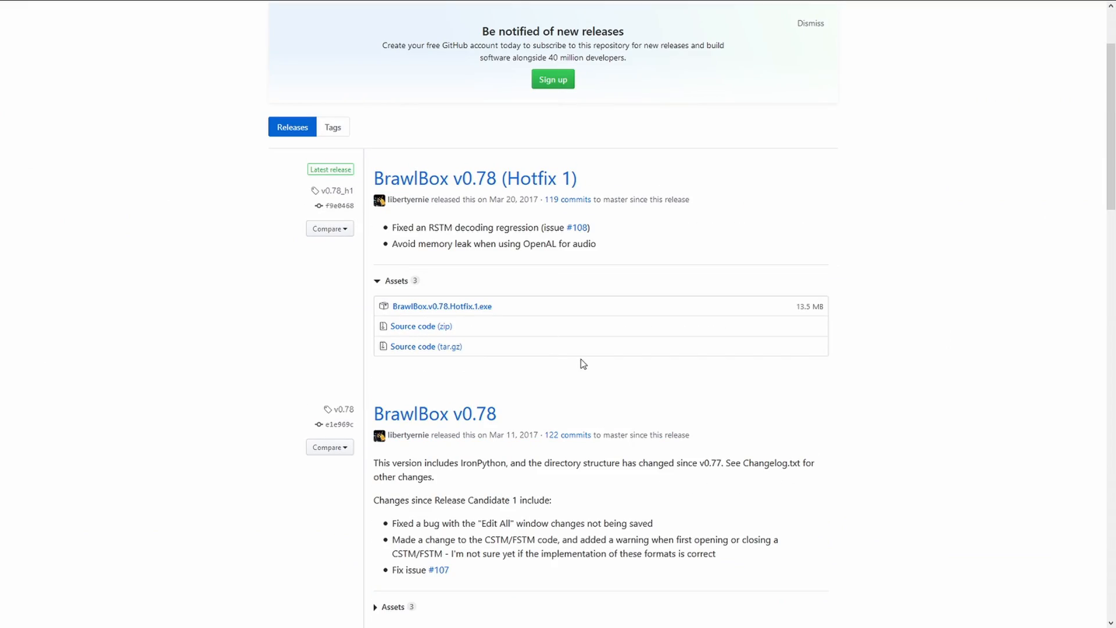
mouse_move(575, 377)
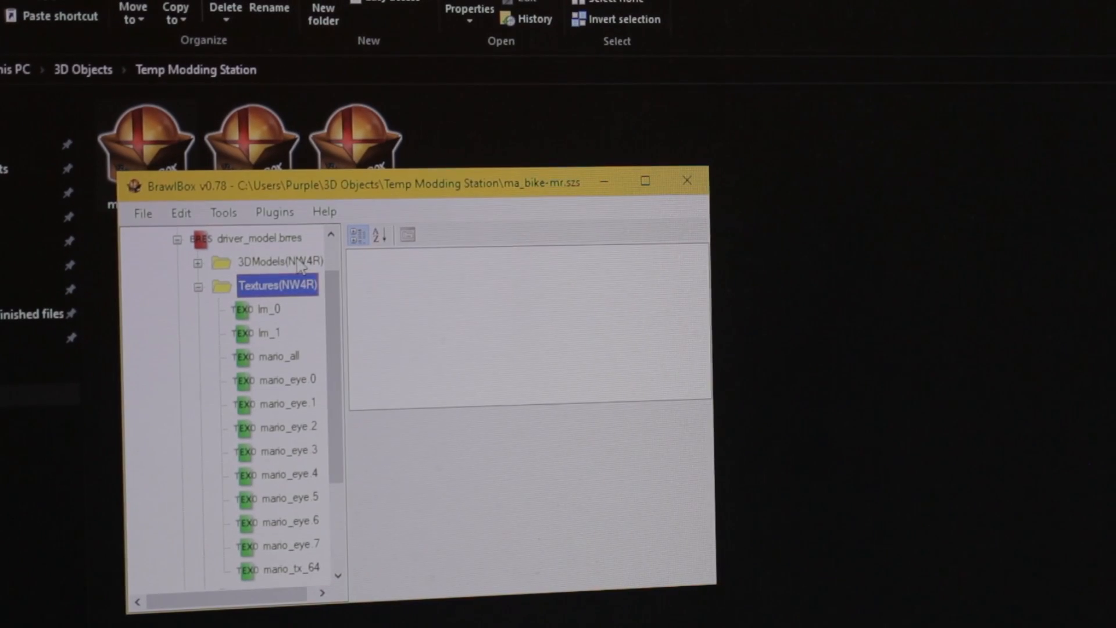
Preview the kart model's bike_tire texture (128x128 CMPR) and bring up its options
left_click(279, 357)
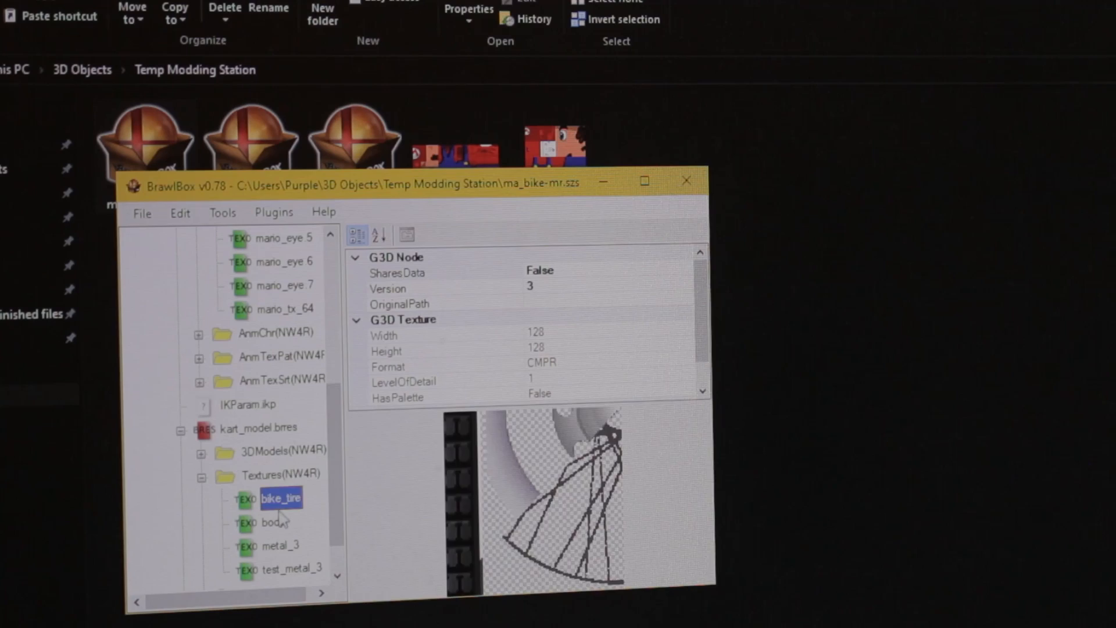
right_click(281, 498)
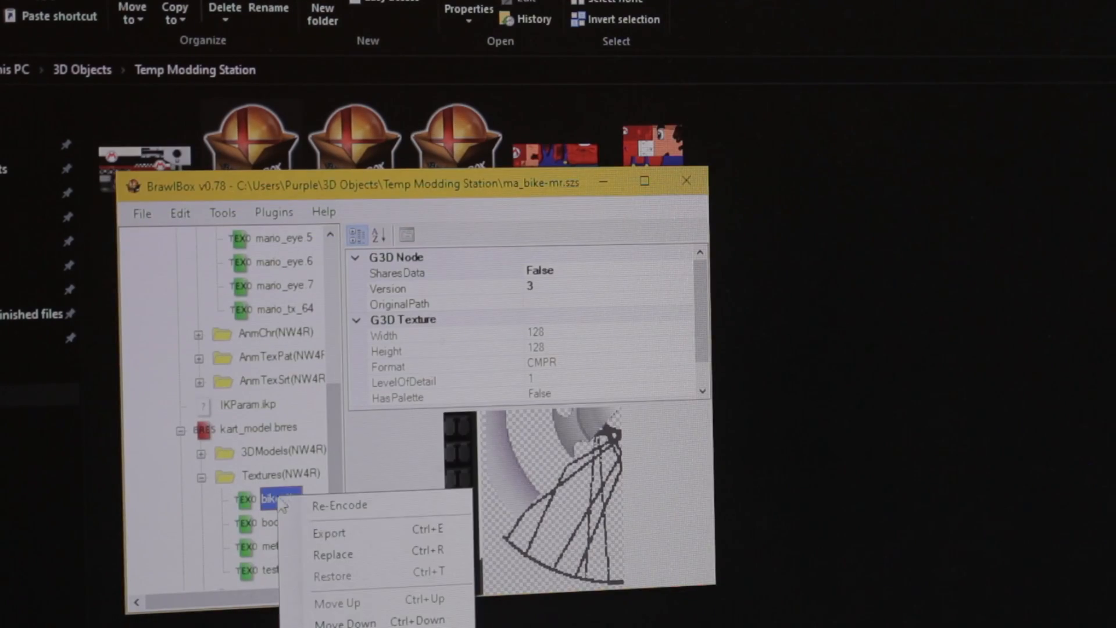